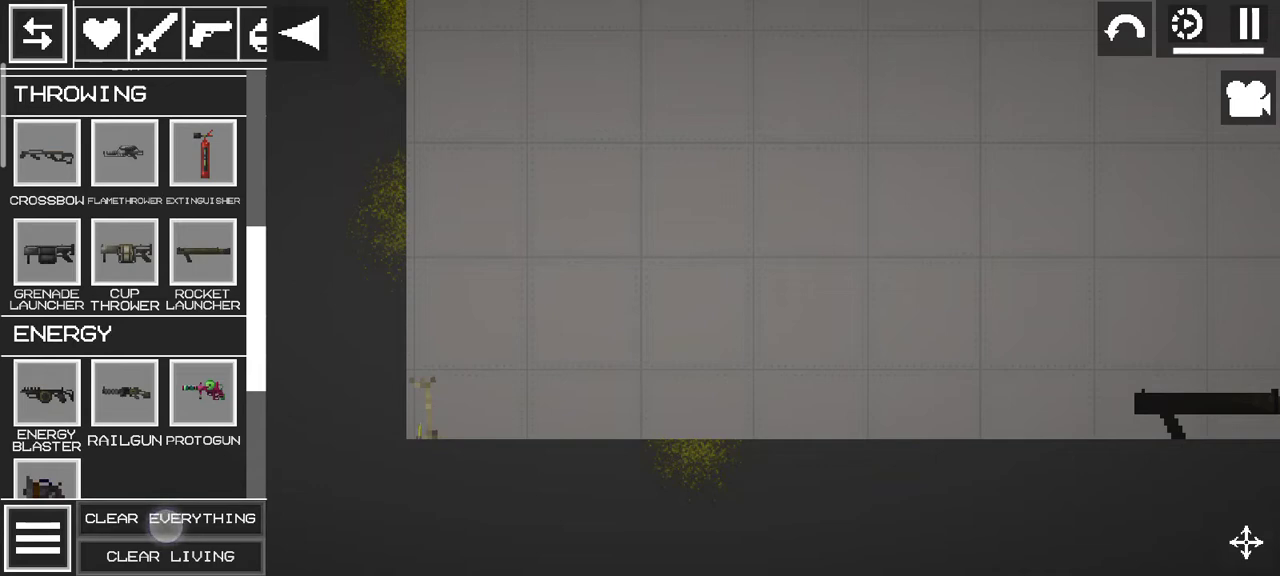
- Clear every object from the current map with Clear Everything
{"action": "left_click", "coordinate": [1248, 27]}
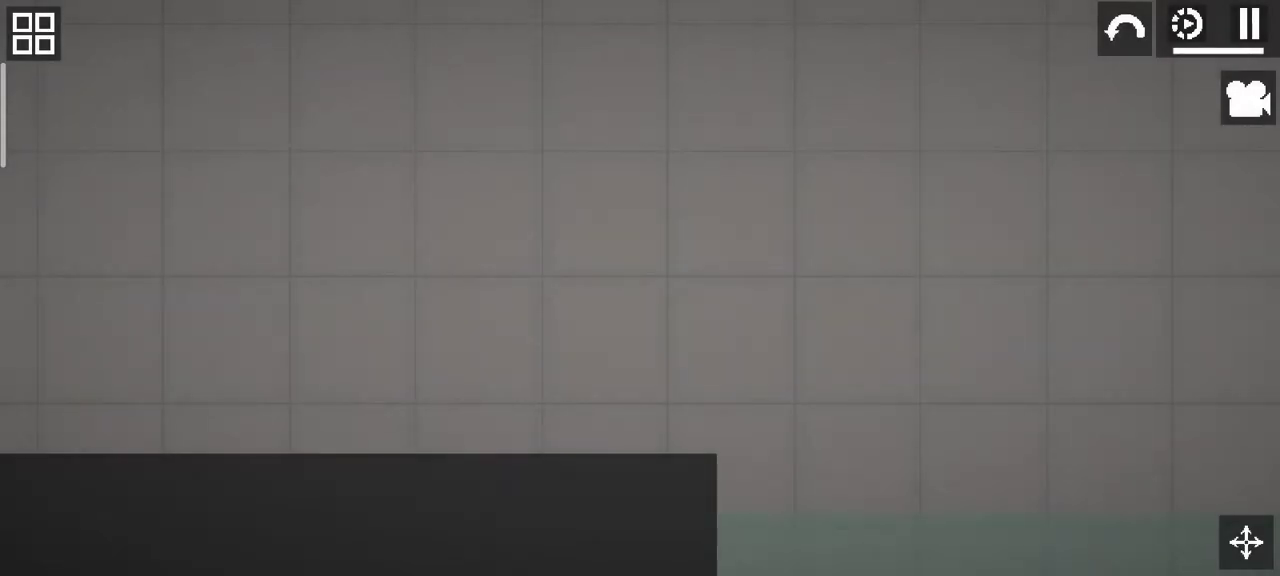
- Spawn the Corn character from the Living category onto the dark platform
{"action": "left_click", "coordinate": [33, 33]}
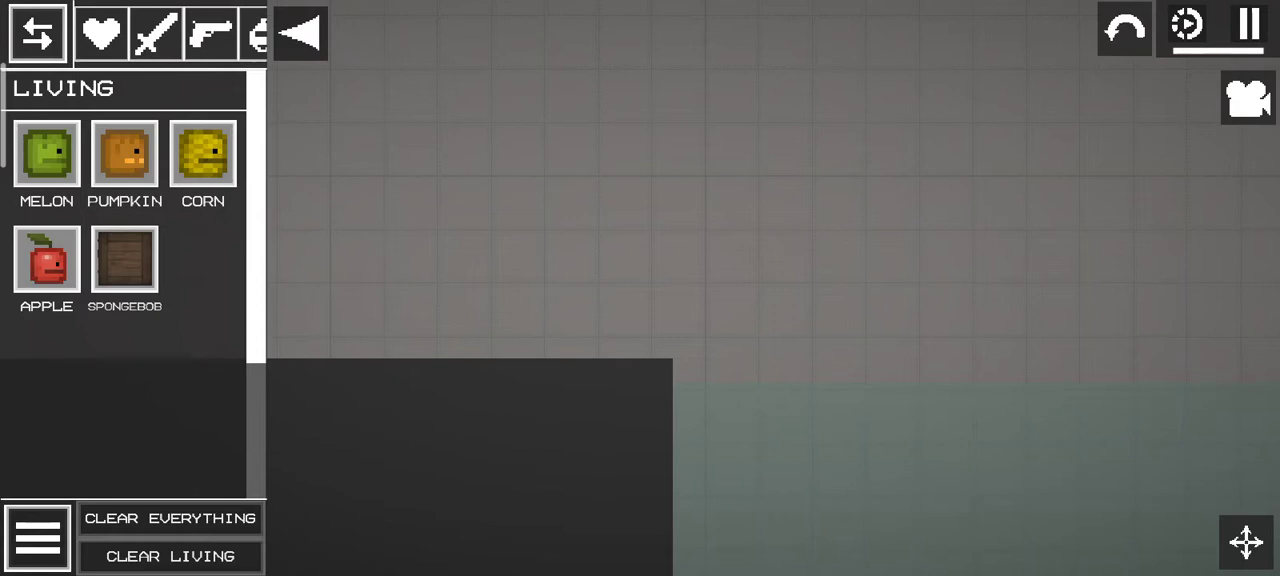
{"action": "left_click", "coordinate": [203, 154]}
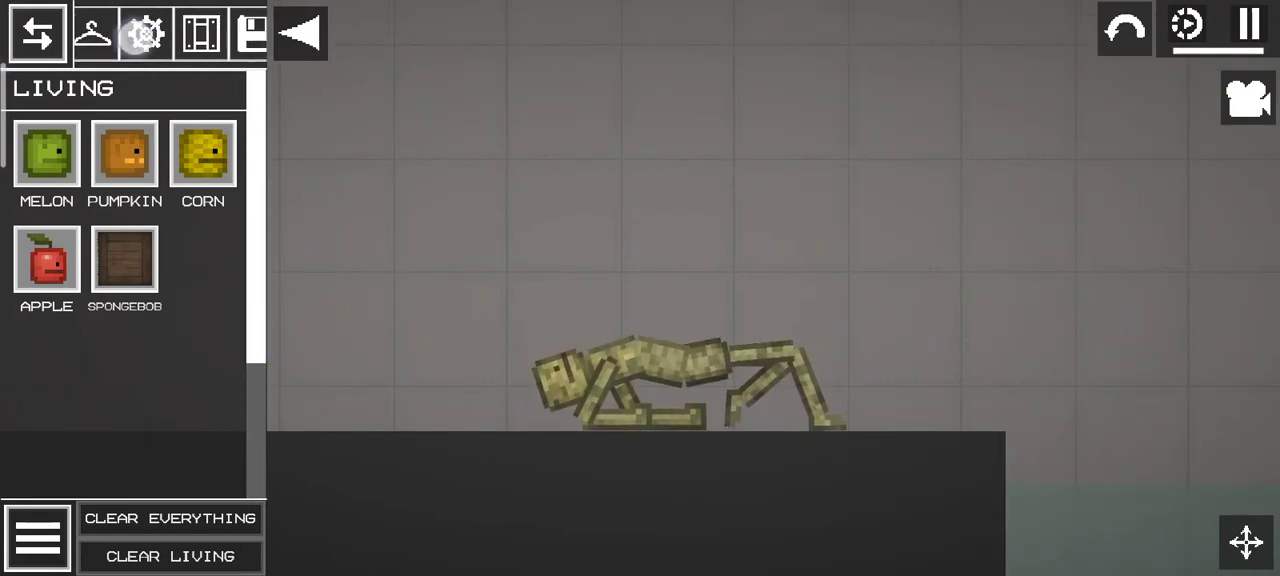
- Switch the spawn menu from Mechanics over to the Copy/Saves category
{"action": "left_click", "coordinate": [180, 33]}
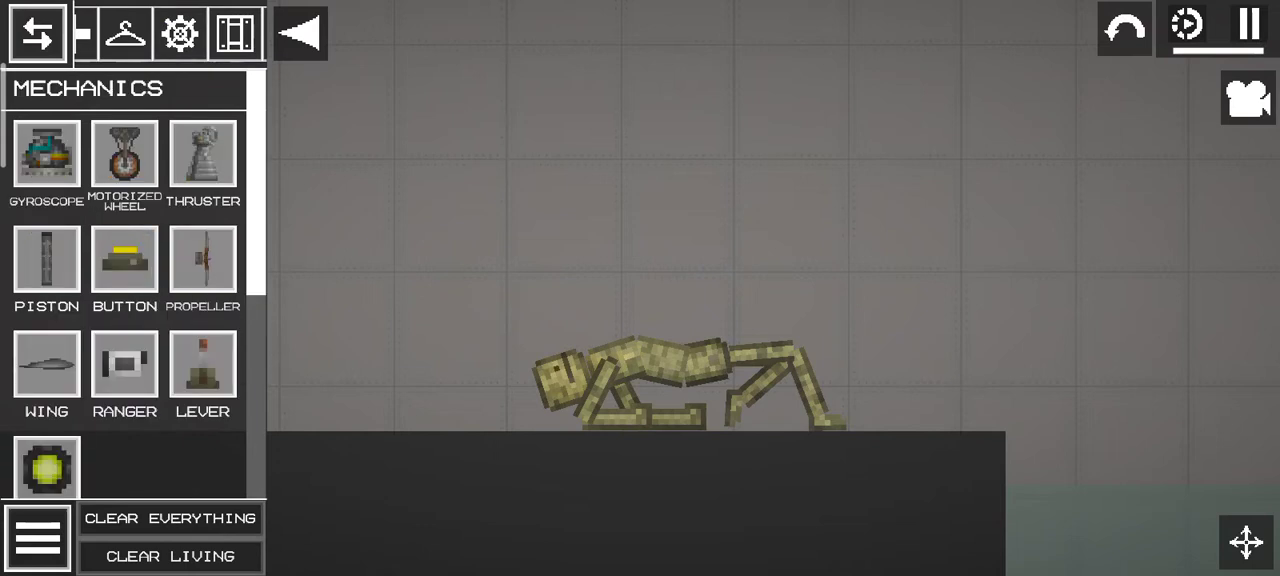
{"action": "left_click", "coordinate": [163, 33]}
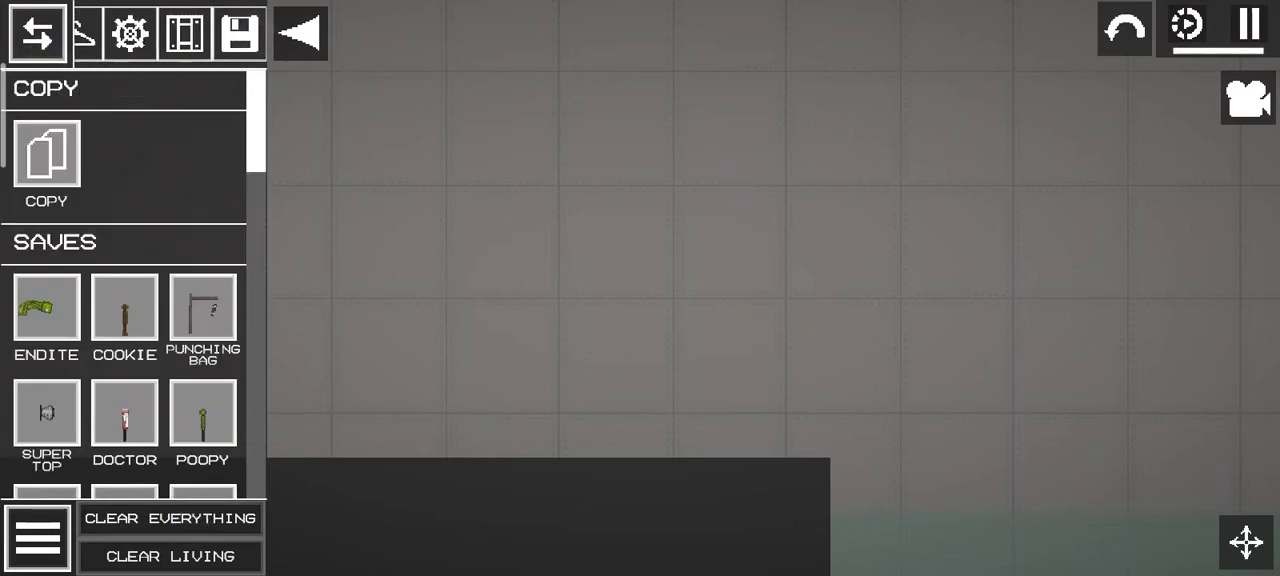
- Scroll down the Saves list to reach the saved pale corn ragdoll
{"action": "scroll", "scroll_direction": "down", "scroll_amount": 3}
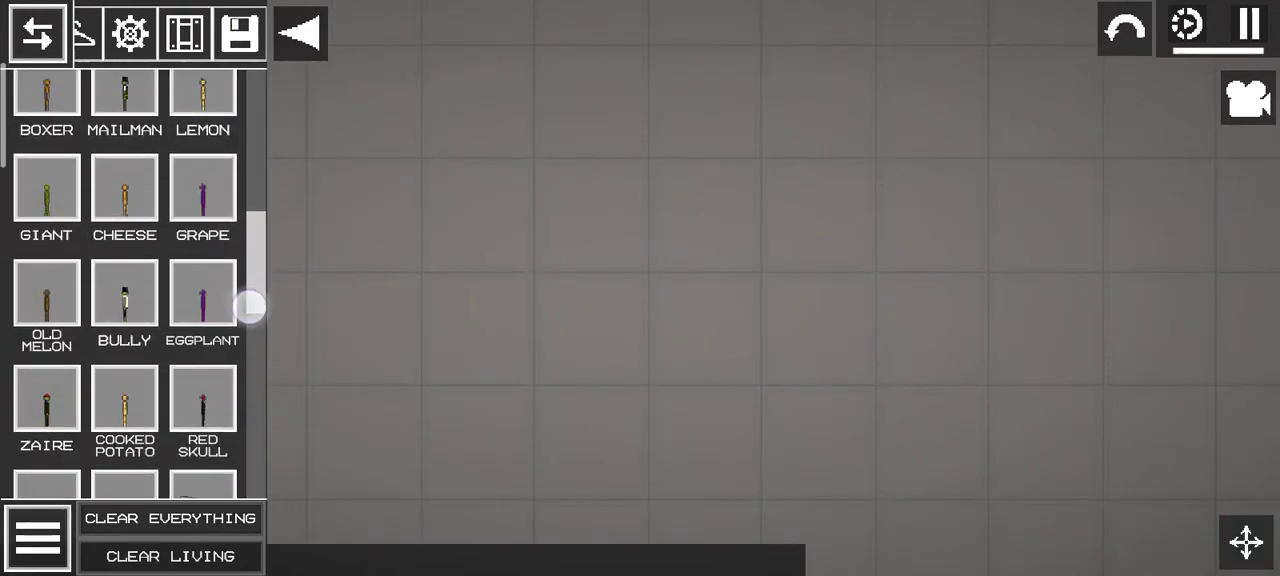
{"action": "scroll", "scroll_direction": "down", "scroll_amount": 3}
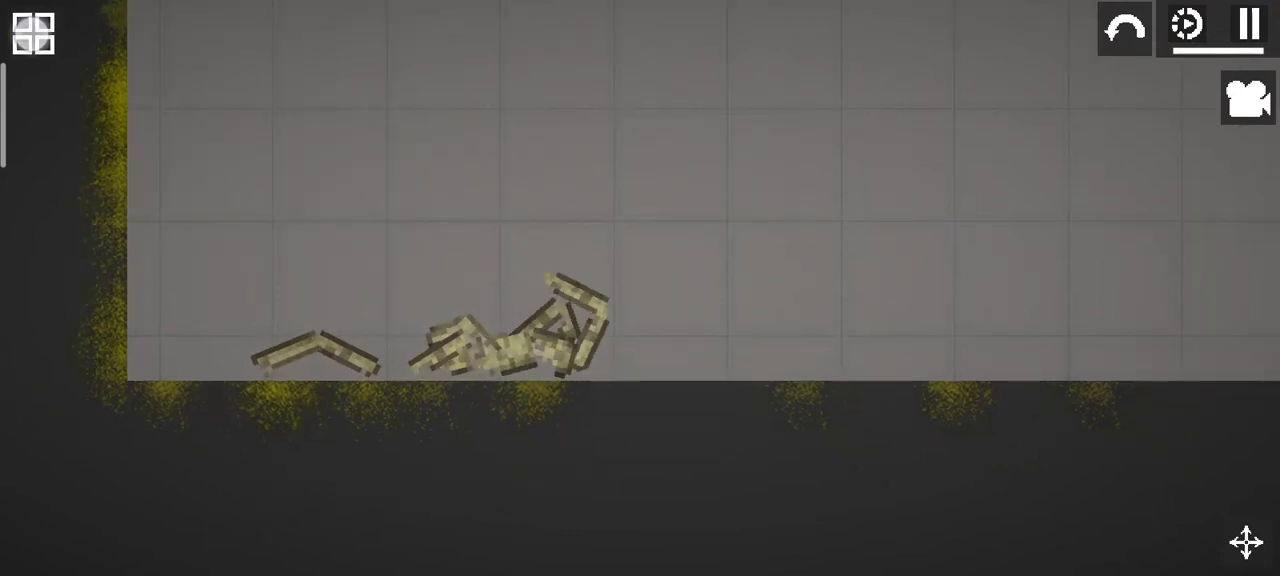
- Spawn the Punching Bag and white machine from Saves, then select the machine to delete
{"action": "left_click", "coordinate": [31, 33]}
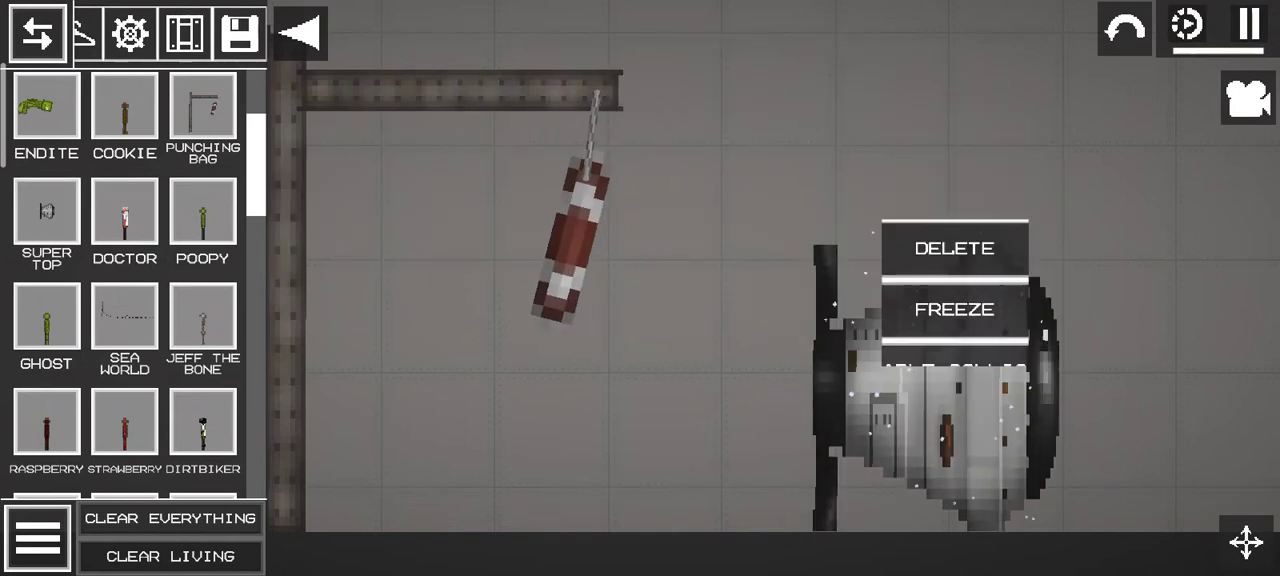
{"action": "left_click", "coordinate": [954, 309]}
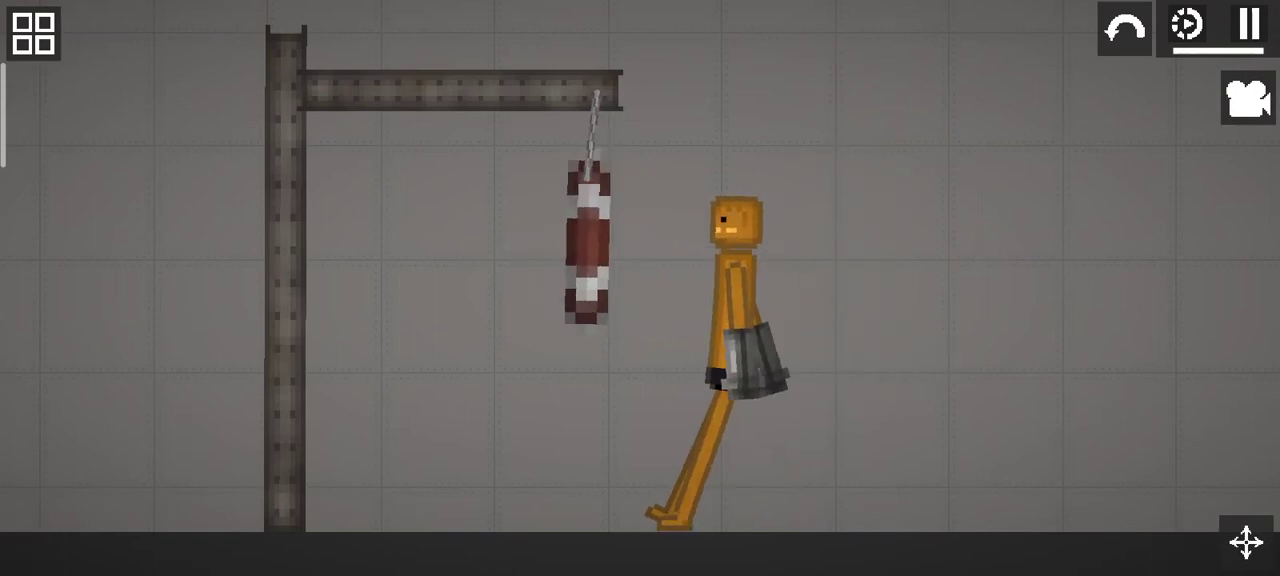
- Reopen the spawn menu to add the chained saved contraption
{"action": "left_click", "coordinate": [28, 33]}
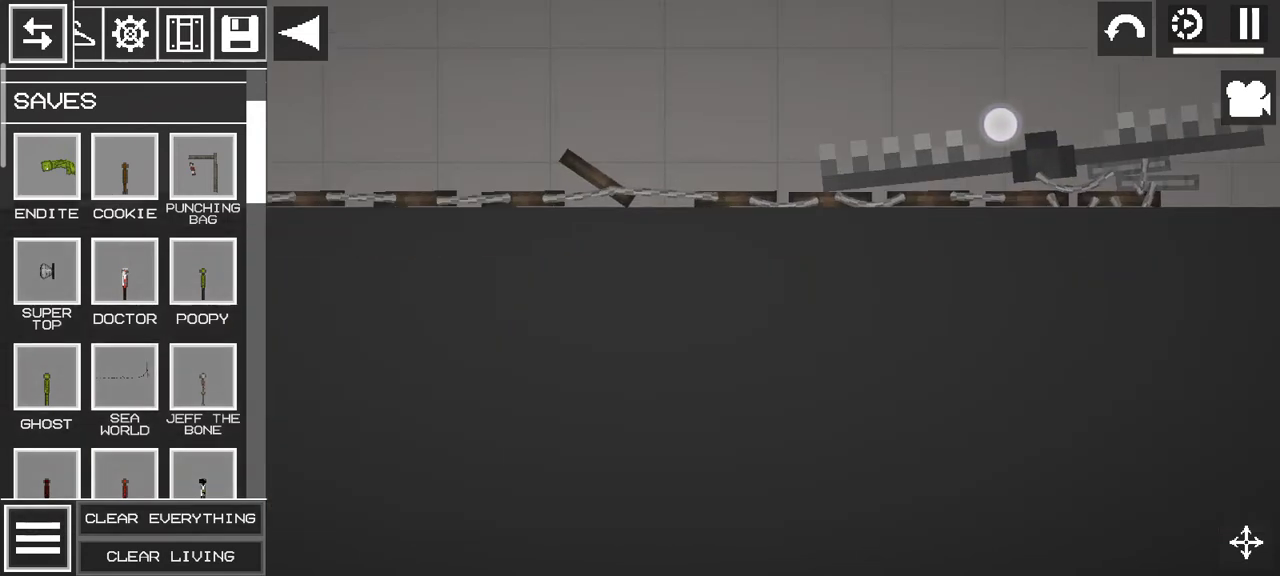
- Clear the chained contraption and scroll the Saves list toward Big Thruster
{"action": "left_click", "coordinate": [170, 518]}
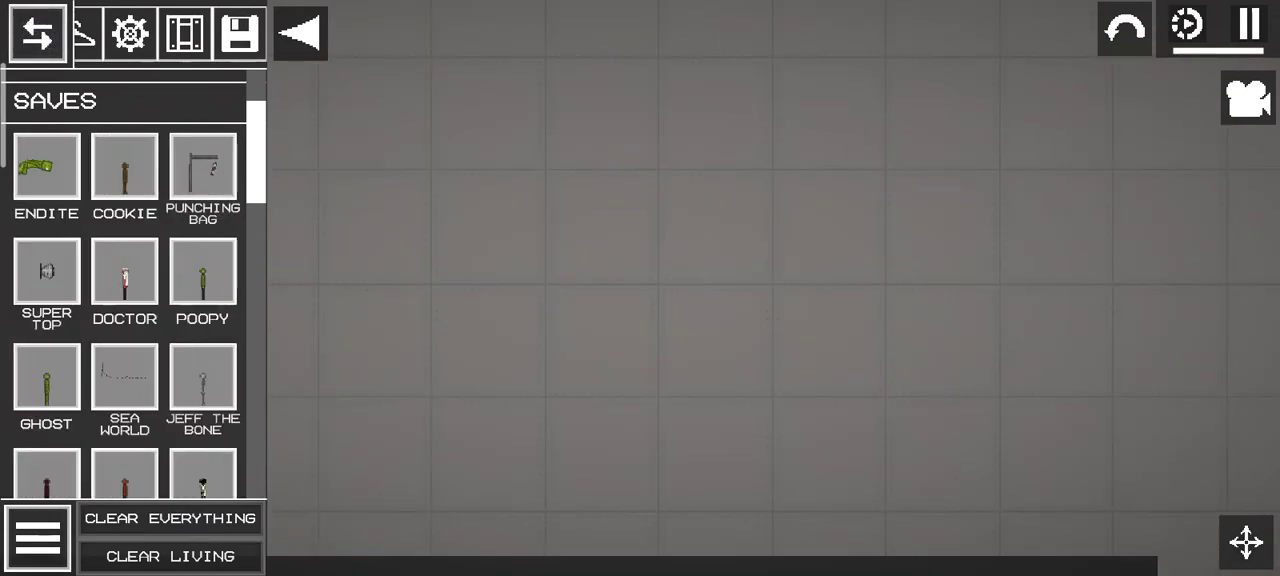
{"action": "left_click", "coordinate": [46, 167]}
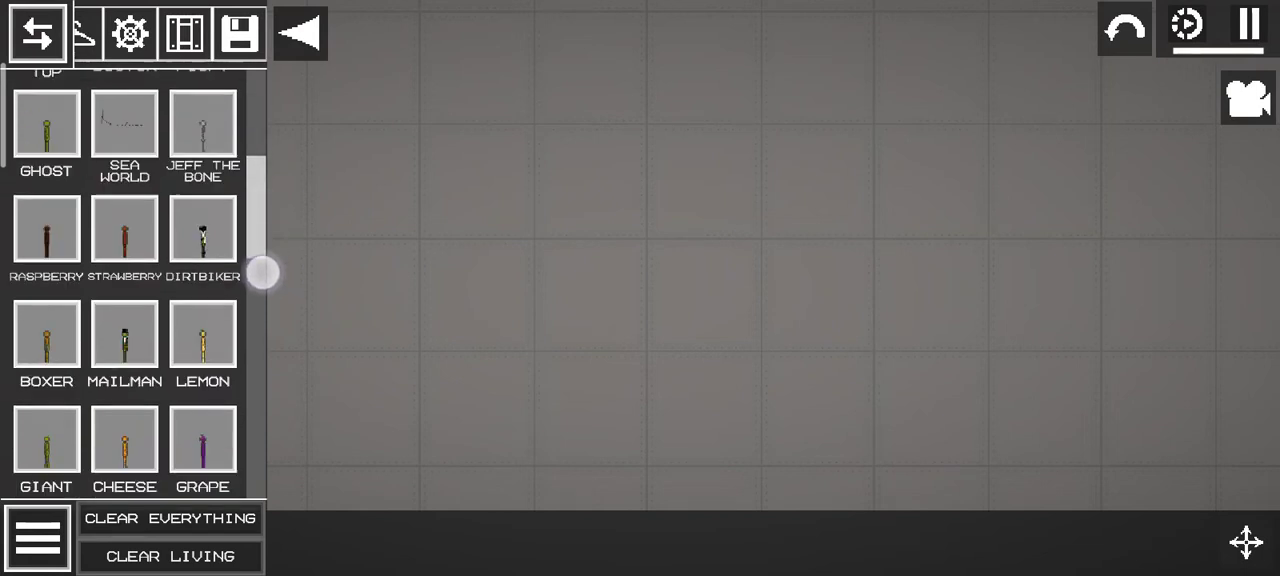
{"action": "scroll", "scroll_direction": "down", "scroll_amount": 3}
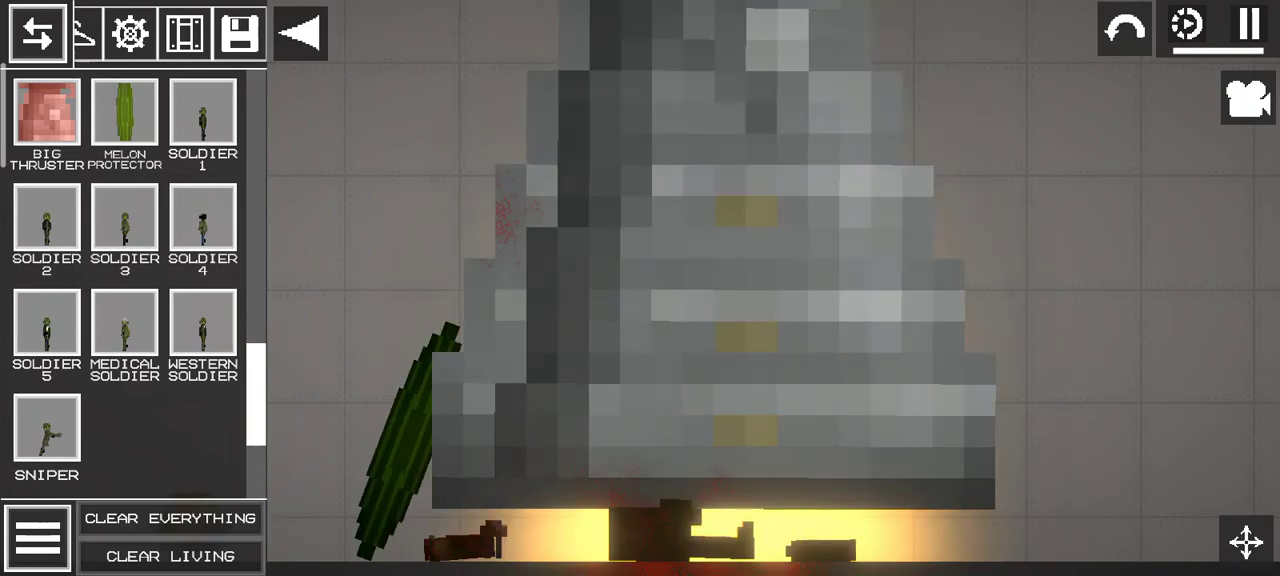
- Spawn more soldiers under the Big Thruster, then open the pause menu
{"action": "left_click", "coordinate": [299, 33]}
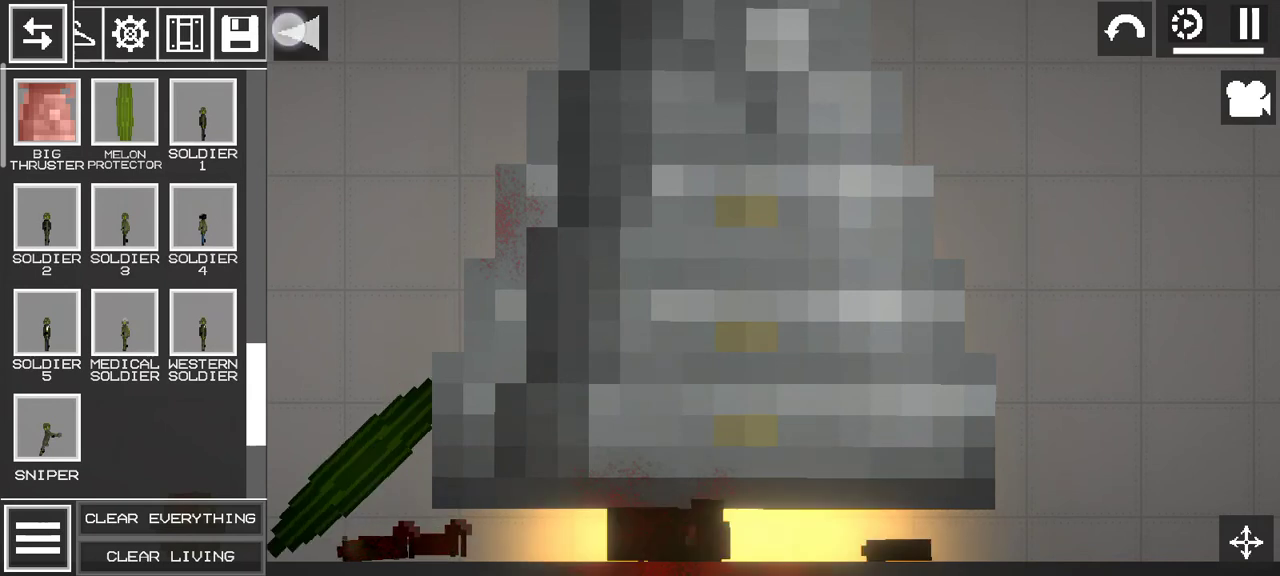
{"action": "left_click", "coordinate": [37, 33]}
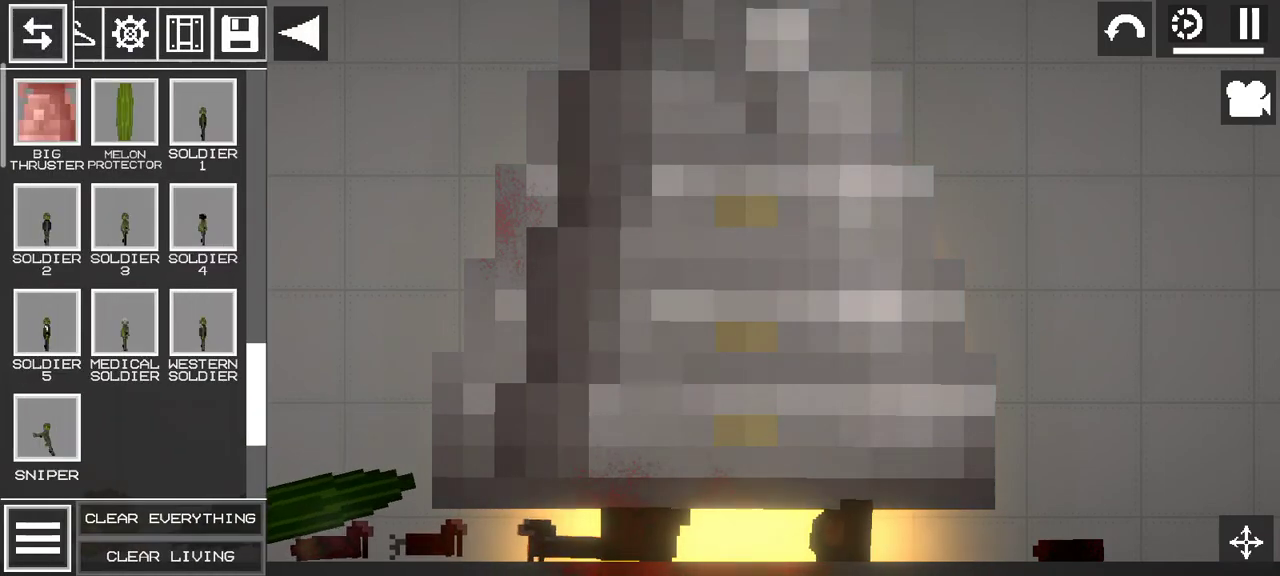
{"action": "left_click", "coordinate": [1249, 27]}
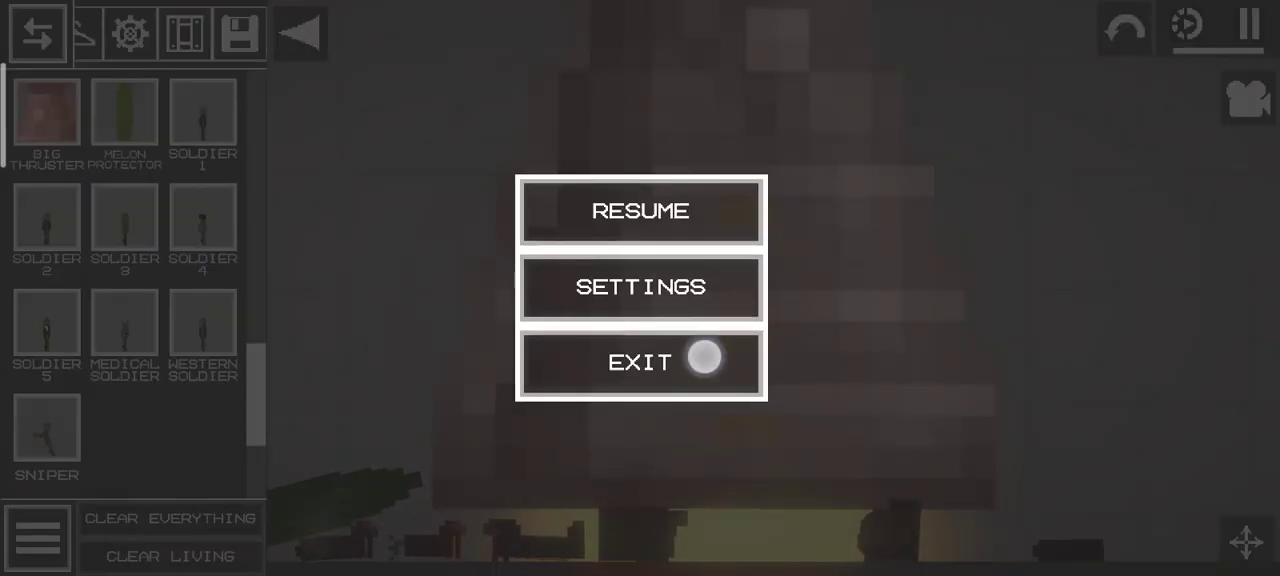
- Exit to the main menu and browse the MODS folder's files in File Manager
{"action": "left_click", "coordinate": [640, 362]}
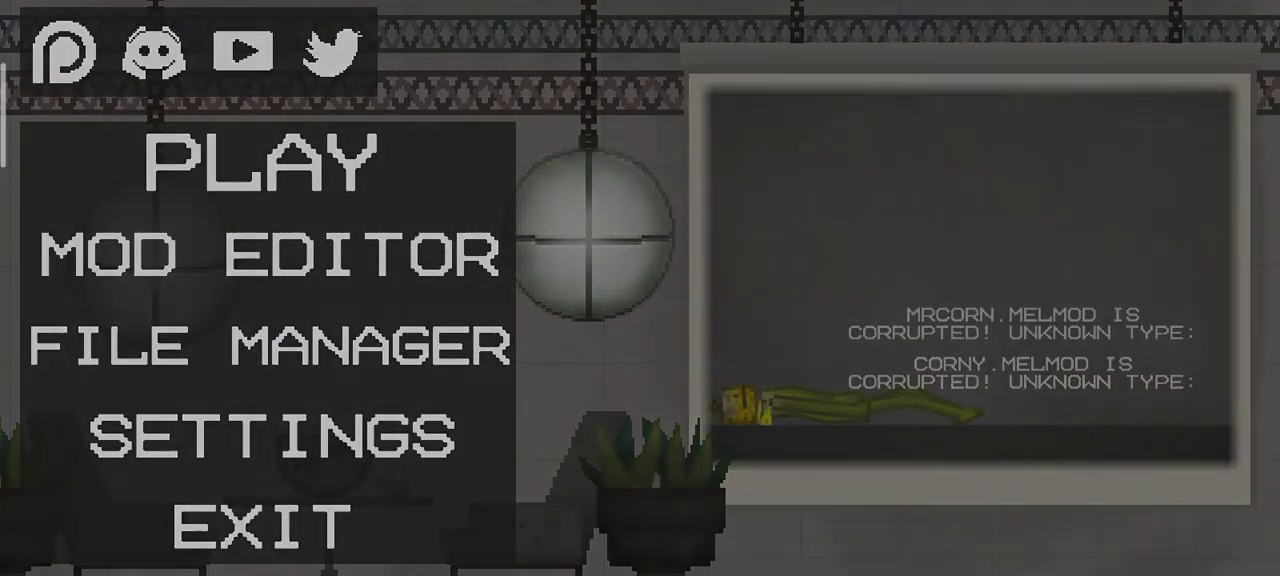
{"action": "left_click", "coordinate": [270, 350]}
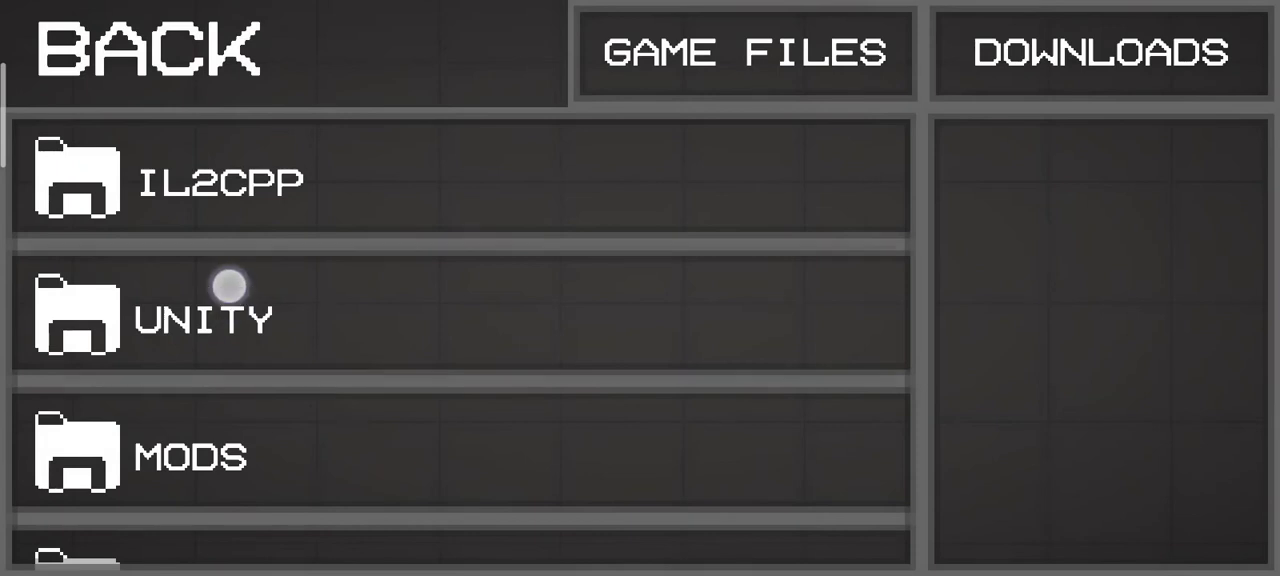
{"action": "left_click", "coordinate": [204, 315]}
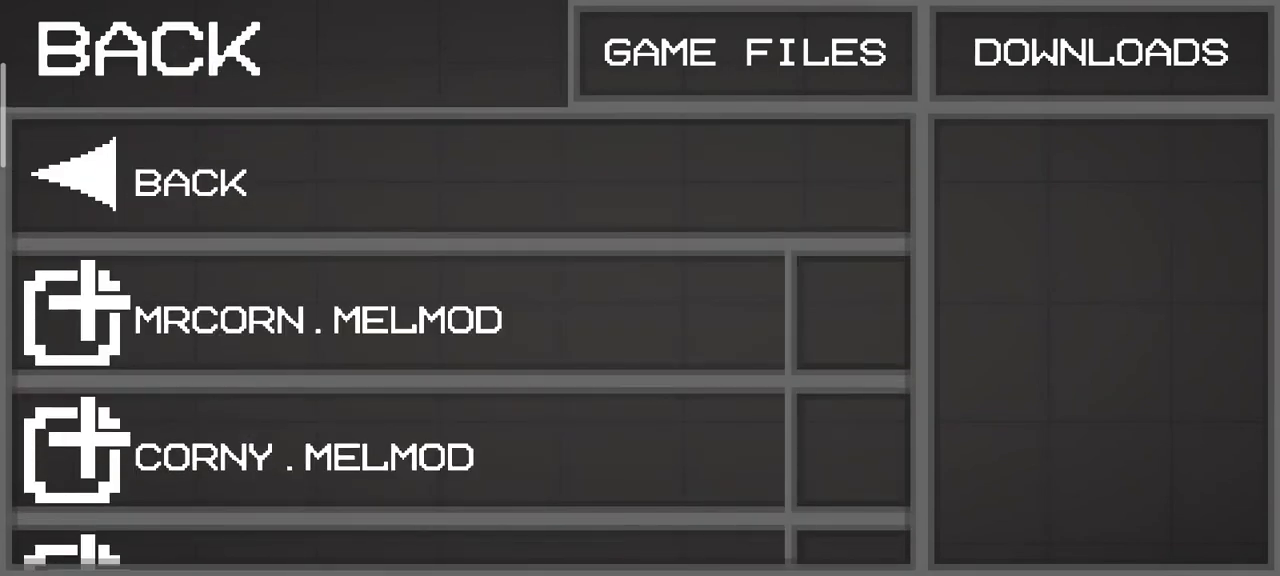
{"action": "scroll", "scroll_direction": "down", "scroll_amount": 3}
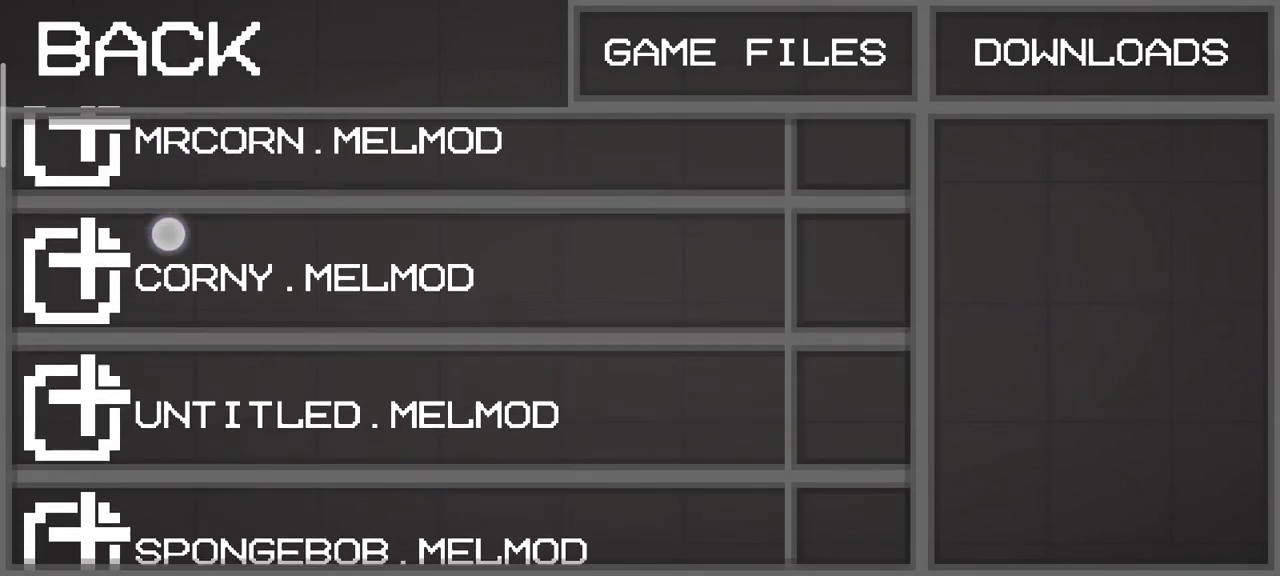
{"action": "scroll", "scroll_direction": "down", "scroll_amount": 3}
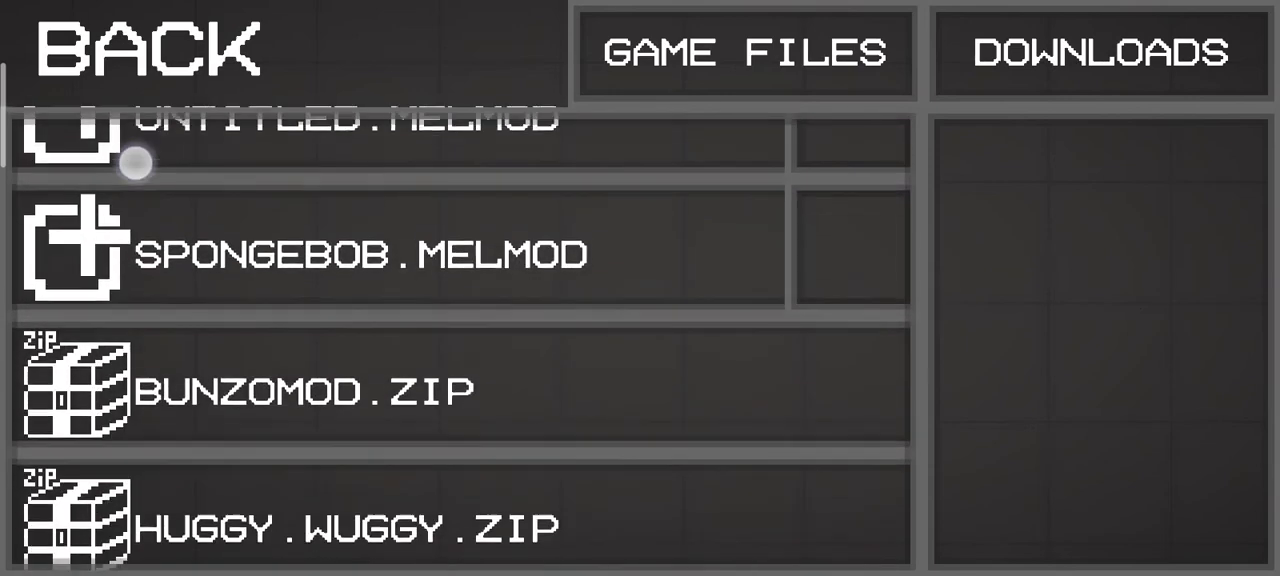